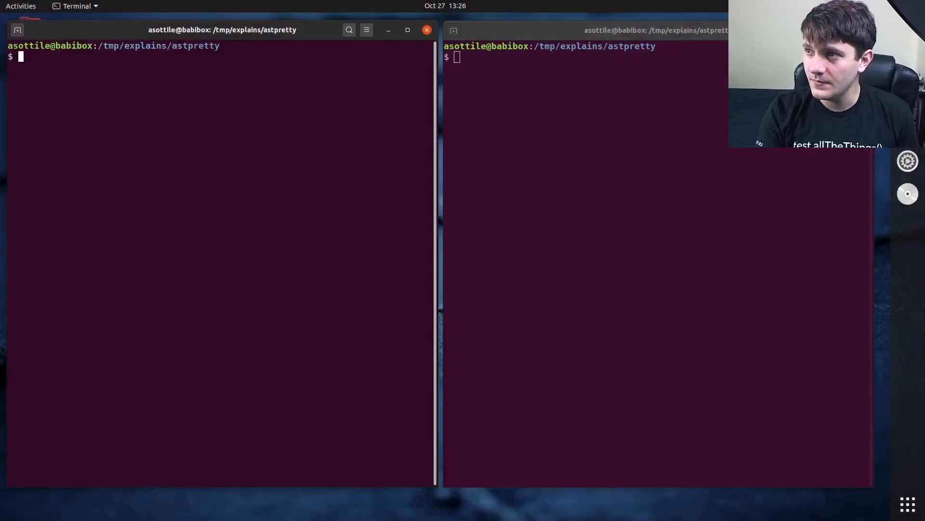
pyautogui.moveTo(270, 282)
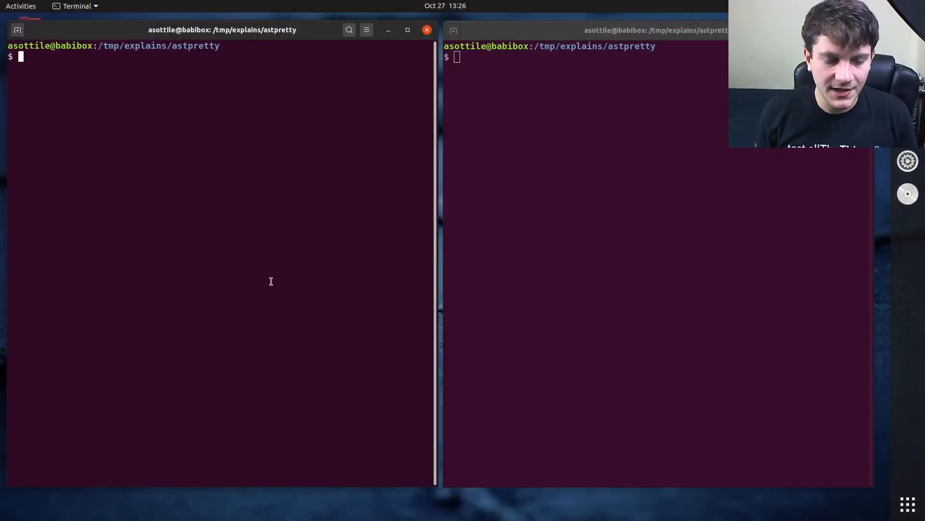
# Step: Run git log --oneline --graph --decorate in the left terminal
pyautogui.write('git log --one')
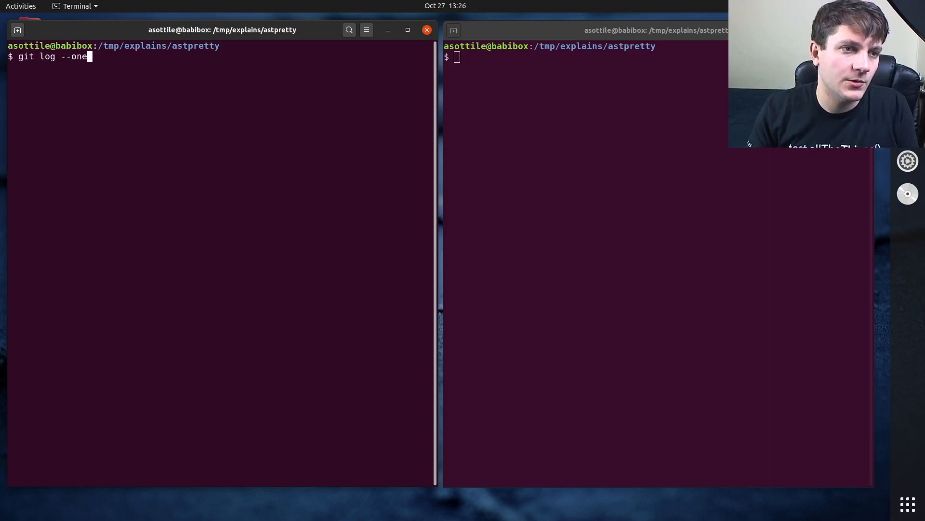
pyautogui.write('line --graph --dec')
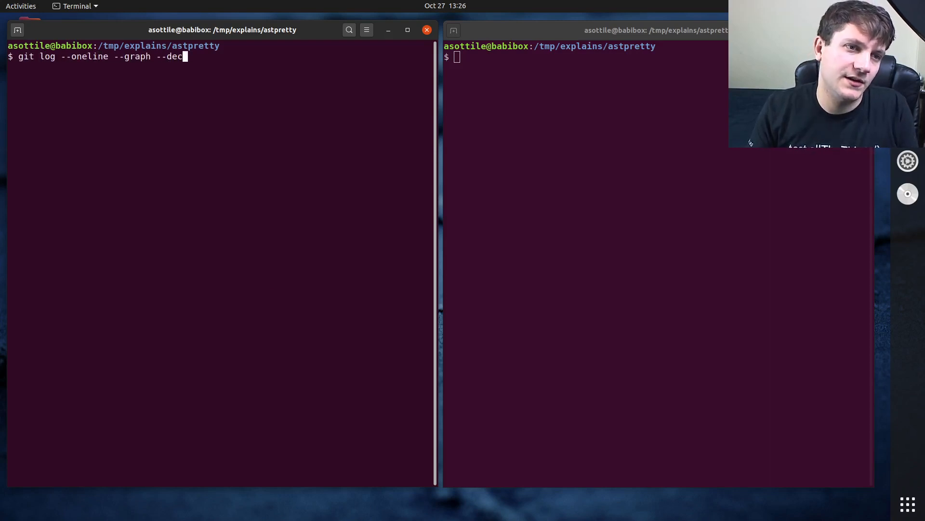
pyautogui.press('Return')
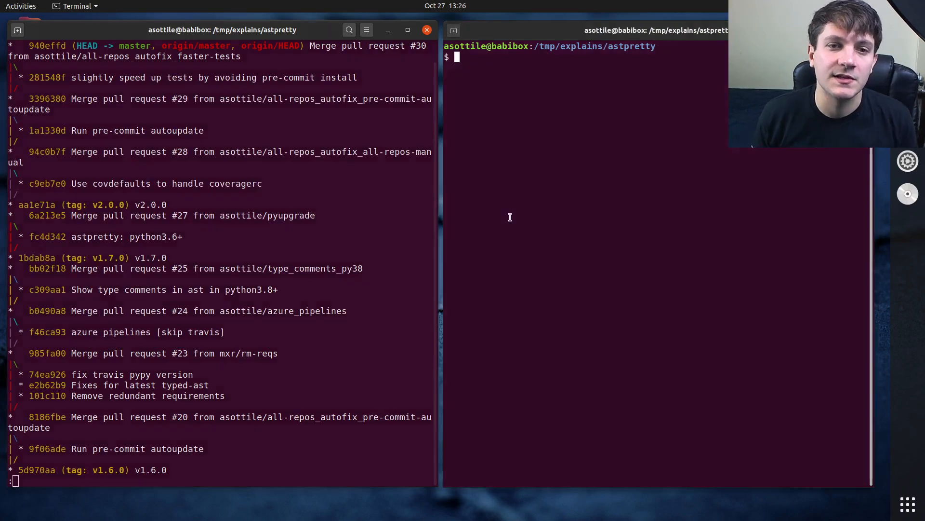
# Step: Run git log --oneline --graph --decorate in the right window, rerunning after fixing the option typo
pyautogui.write('git log')
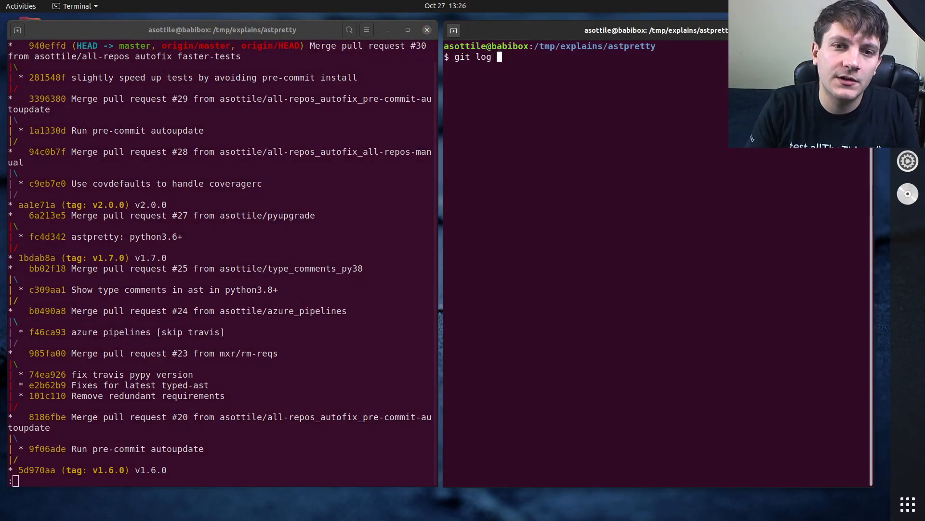
pyautogui.write('--oneline --graph')
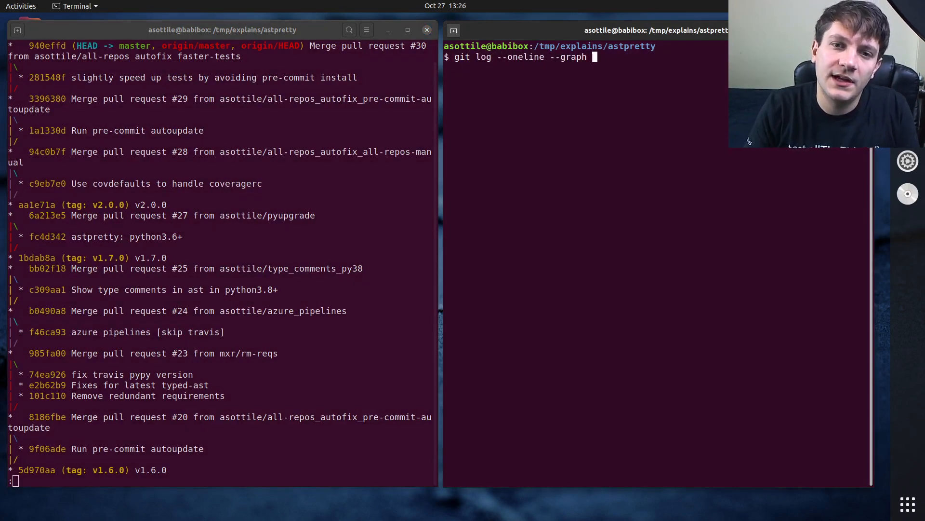
pyautogui.press('Return')
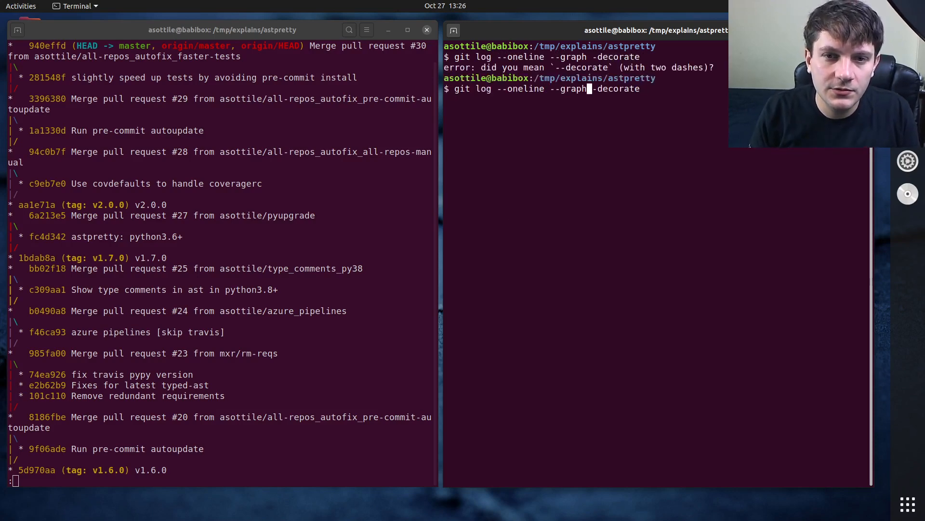
pyautogui.press('Return')
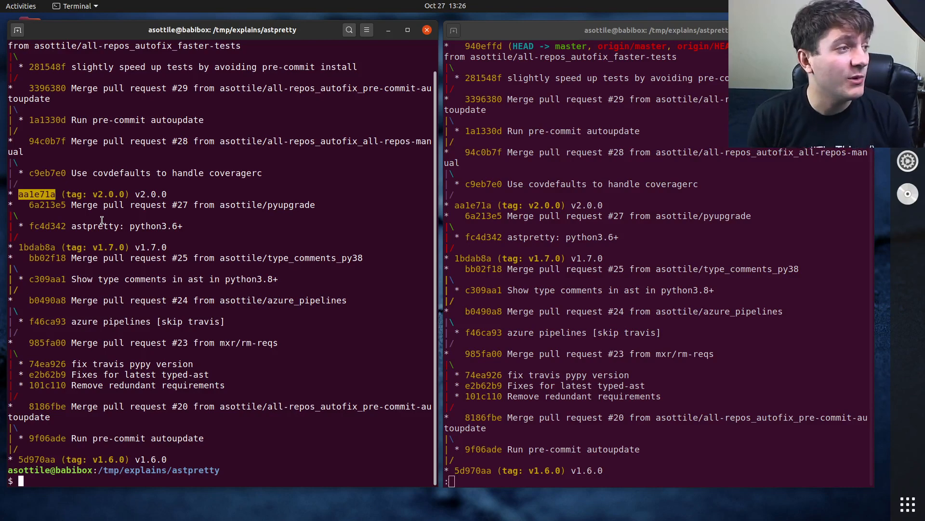
# Step: Create and check out feature_branch at aa1e71a, then abandon a stray nano command
pyautogui.write('git checkout aa1e71a -b')
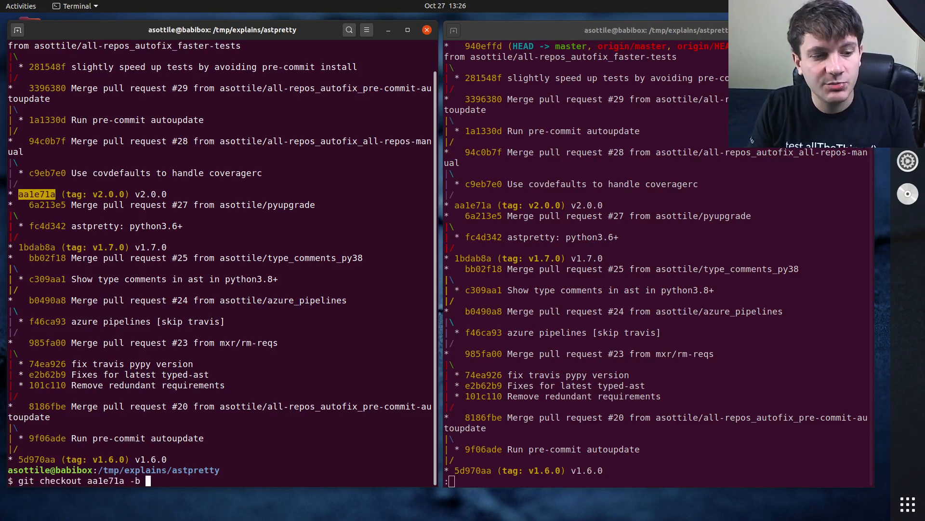
pyautogui.write('feature_bran')
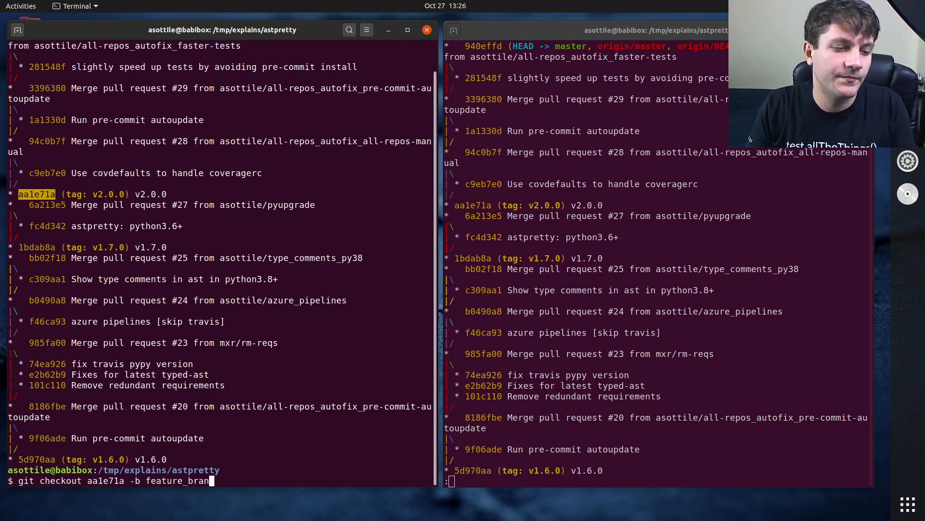
pyautogui.press('Return')
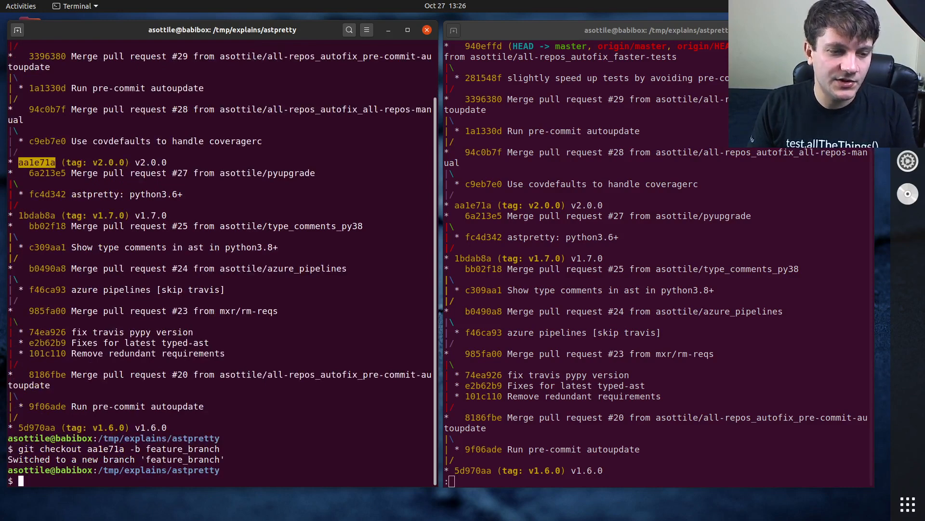
pyautogui.write('nano setup.')
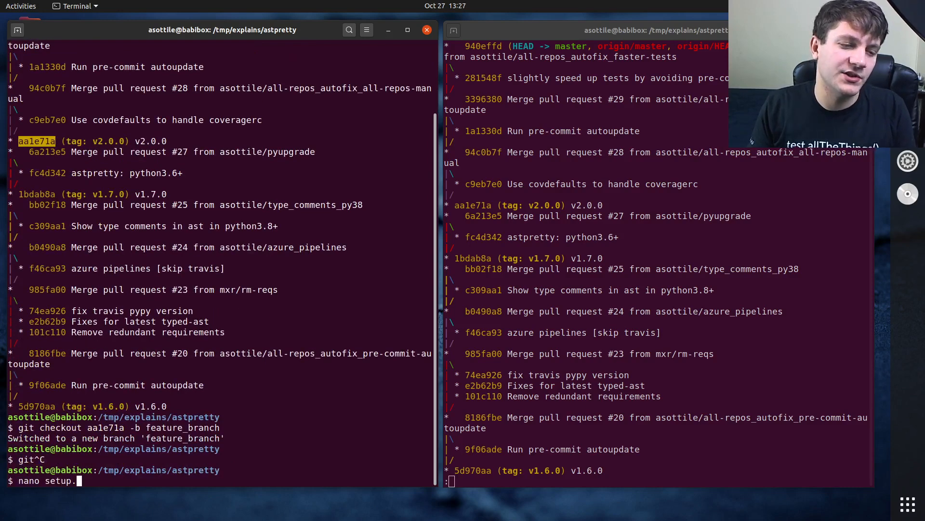
pyautogui.press('Return')
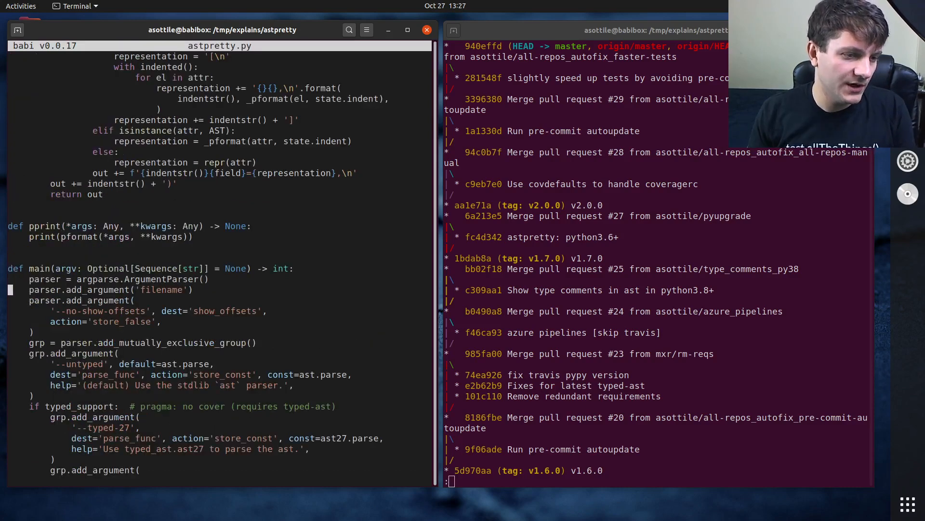
# Step: Scroll to main() and insert print('hello world') after parse_args
pyautogui.scroll(-3)
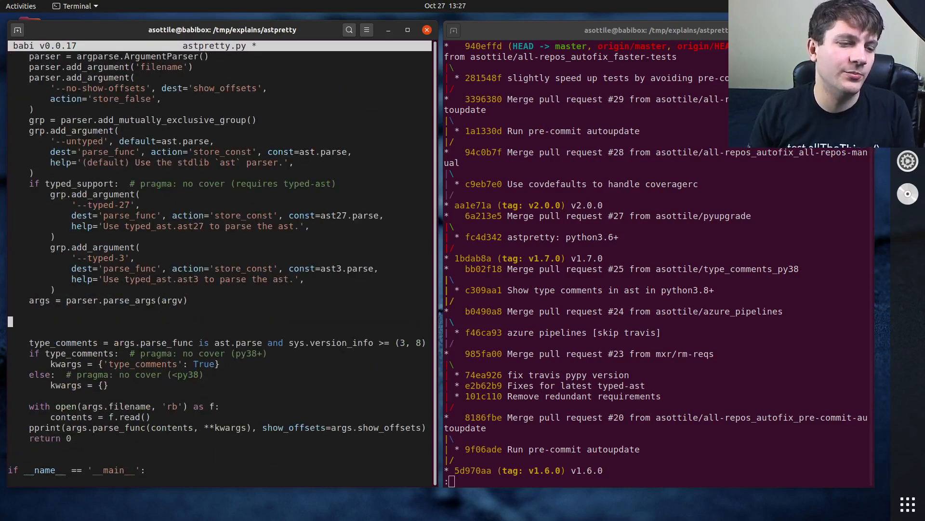
pyautogui.write("print('hello wor")
pyautogui.write('git commit -m "')
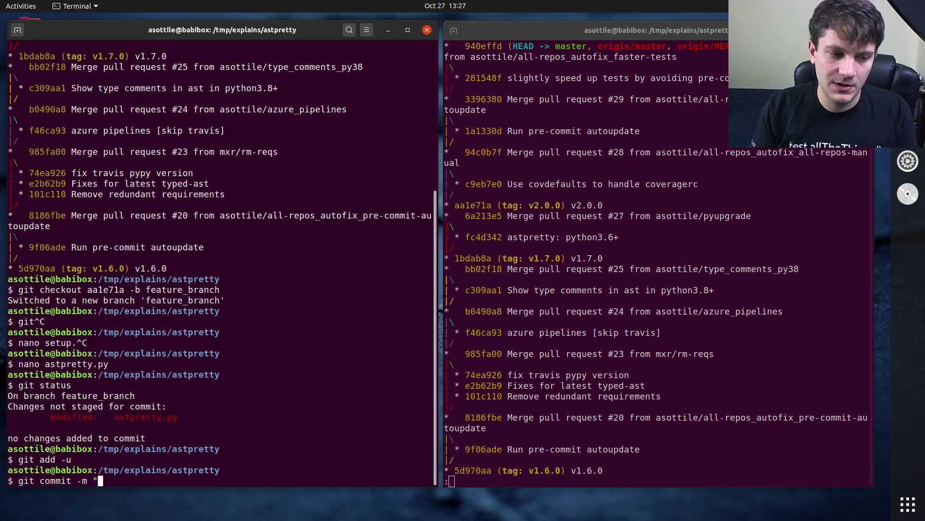
# Step: Commit with message 'add hello world' and scroll through the pre-commit hook results
pyautogui.write('add hello wo')
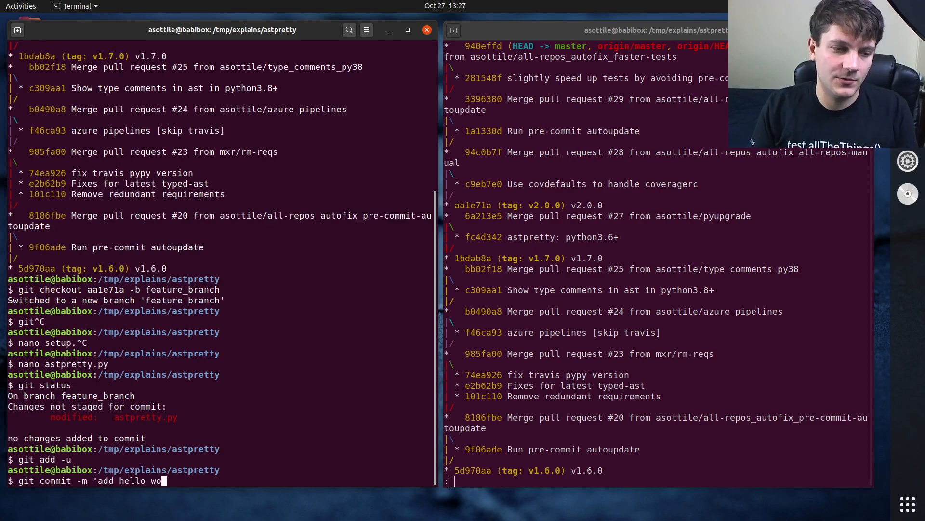
pyautogui.press('Return')
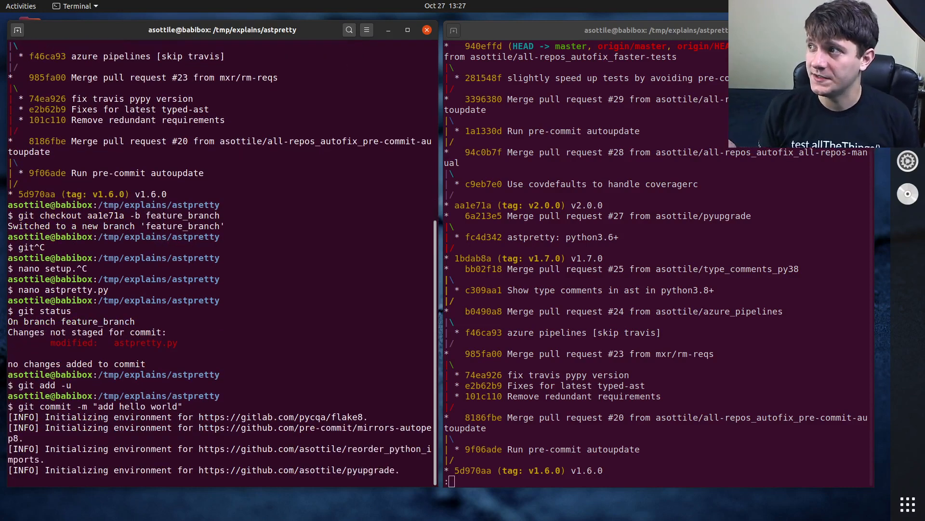
pyautogui.scroll(-3)
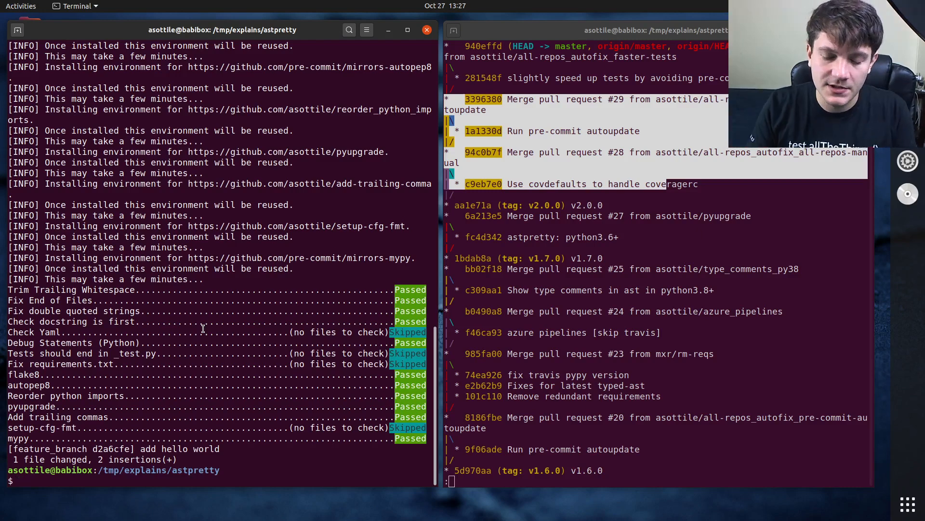
# Step: Run git diff master, scroll through it and search for 'hello'
pyautogui.write('git diff master')
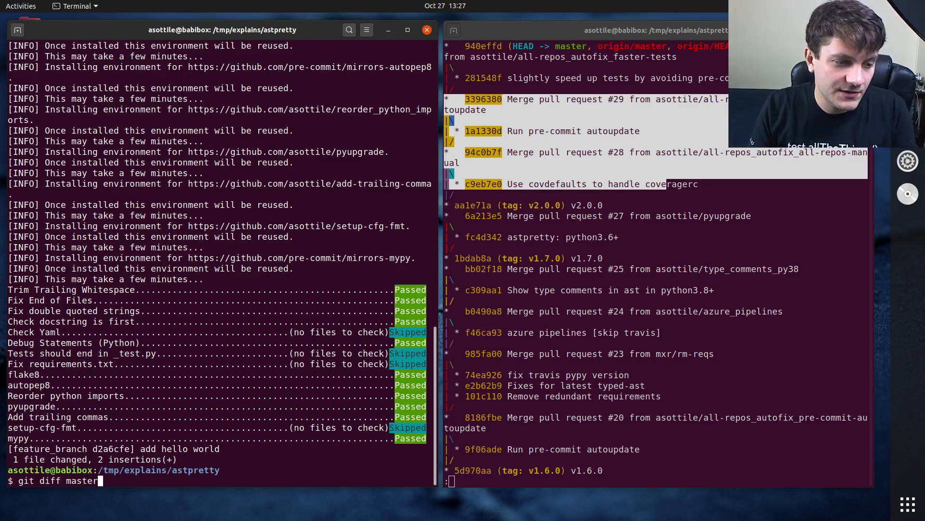
pyautogui.press('Return')
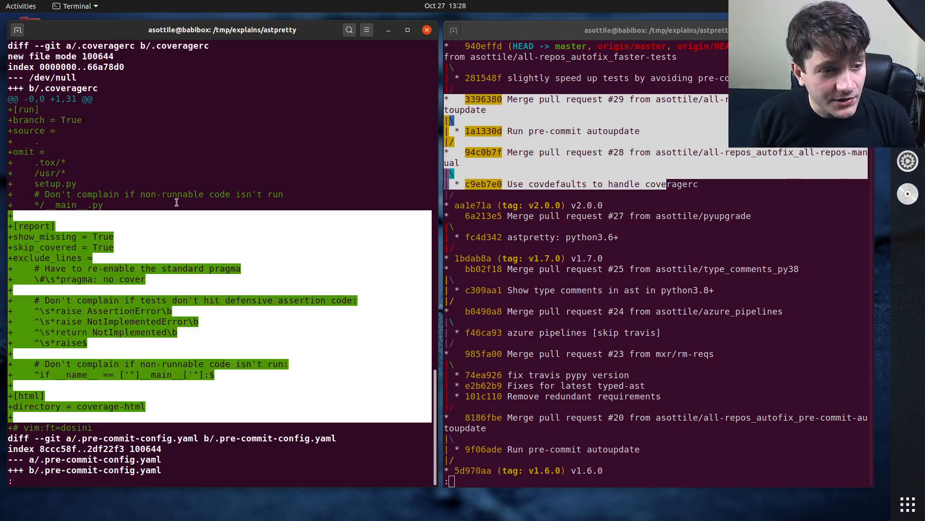
pyautogui.scroll(-3)
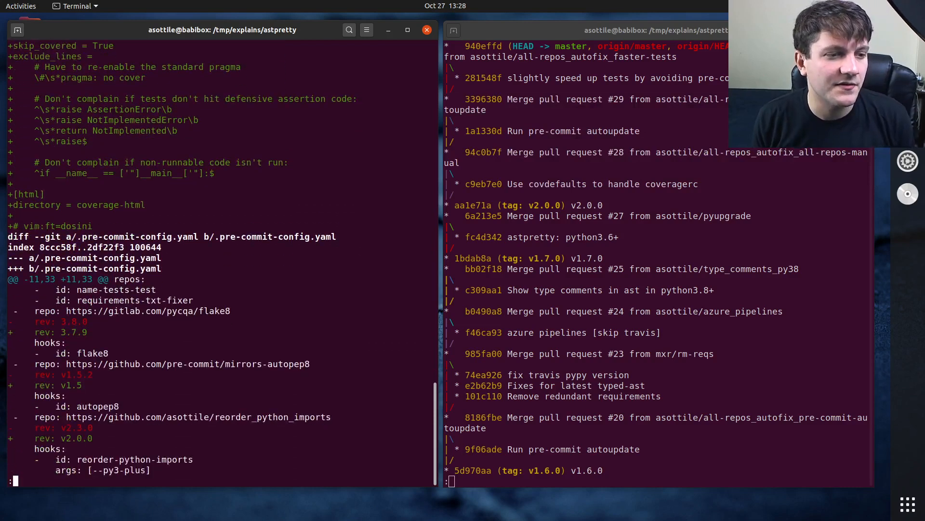
pyautogui.scroll(-3)
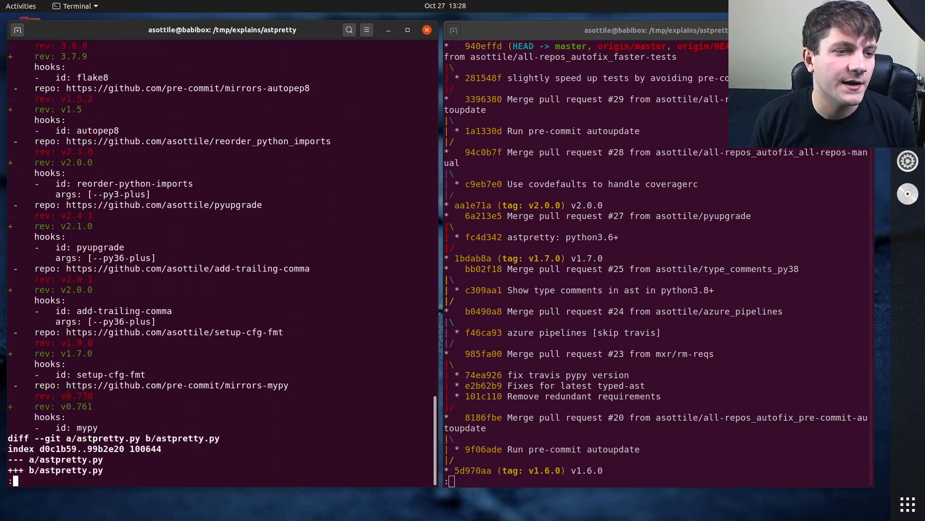
pyautogui.scroll(-3)
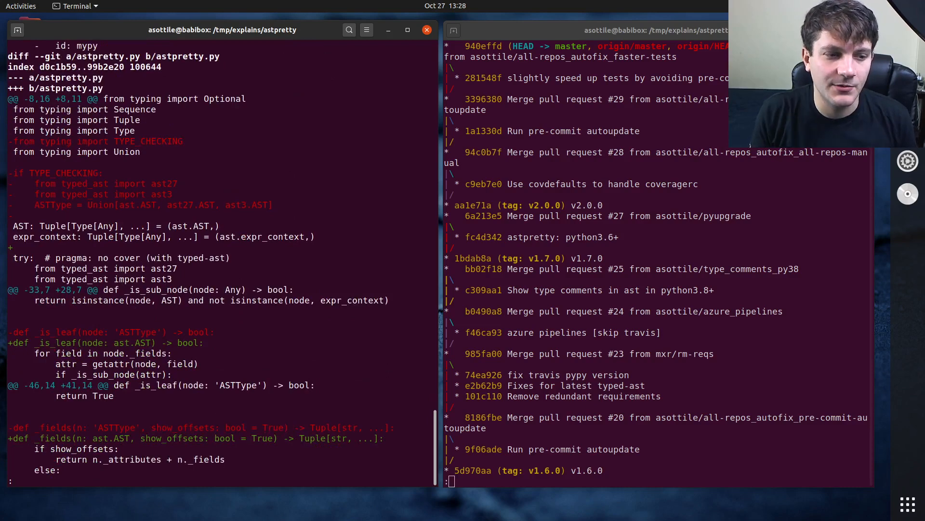
pyautogui.write('/hello')
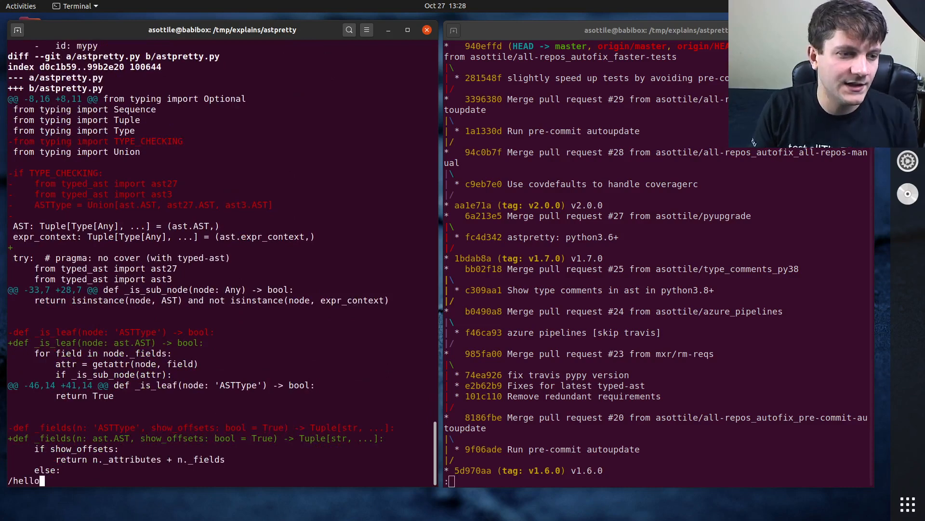
pyautogui.press('Return')
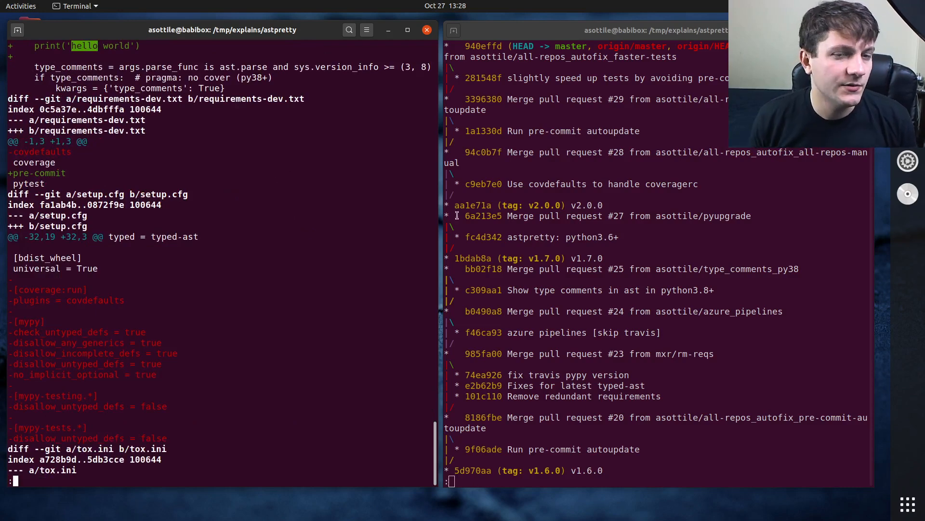
# Step: Quit the pager and run git diff master..HEAD
pyautogui.press('q')
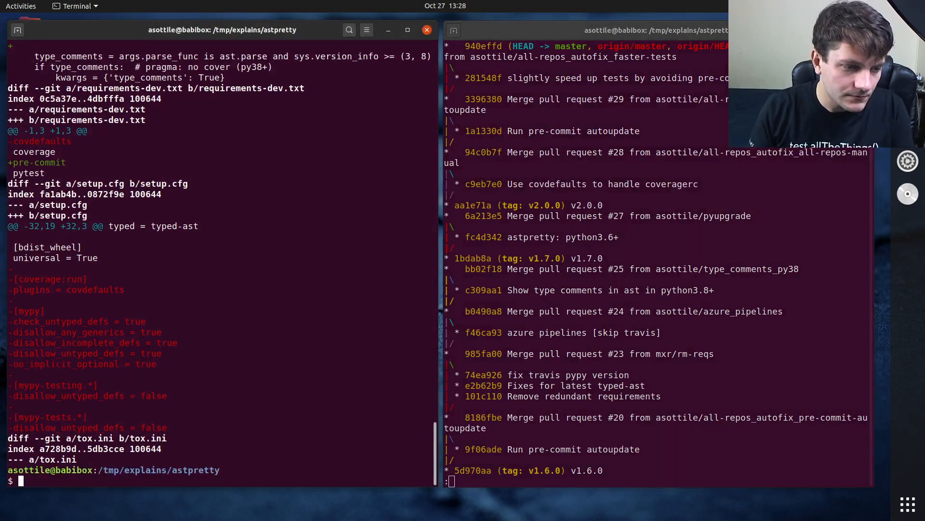
pyautogui.write('git diff master..HEAD')
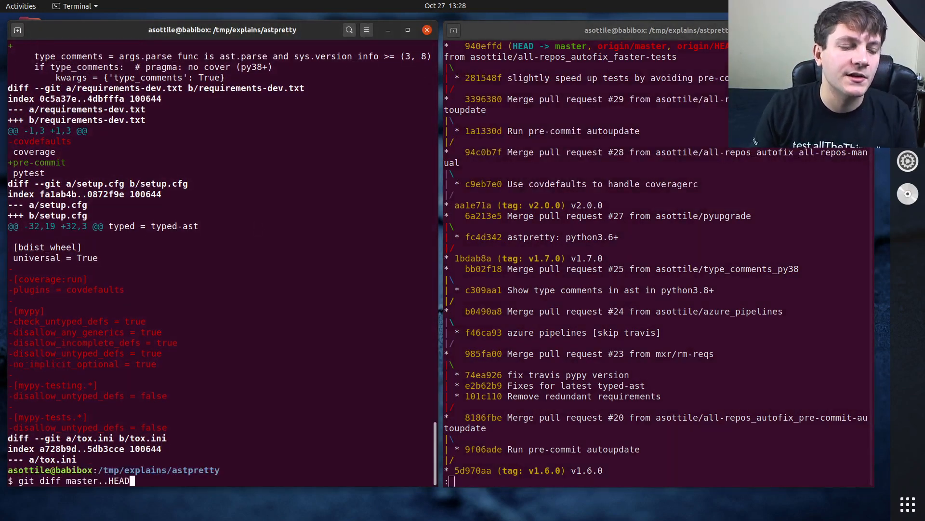
pyautogui.press('Return')
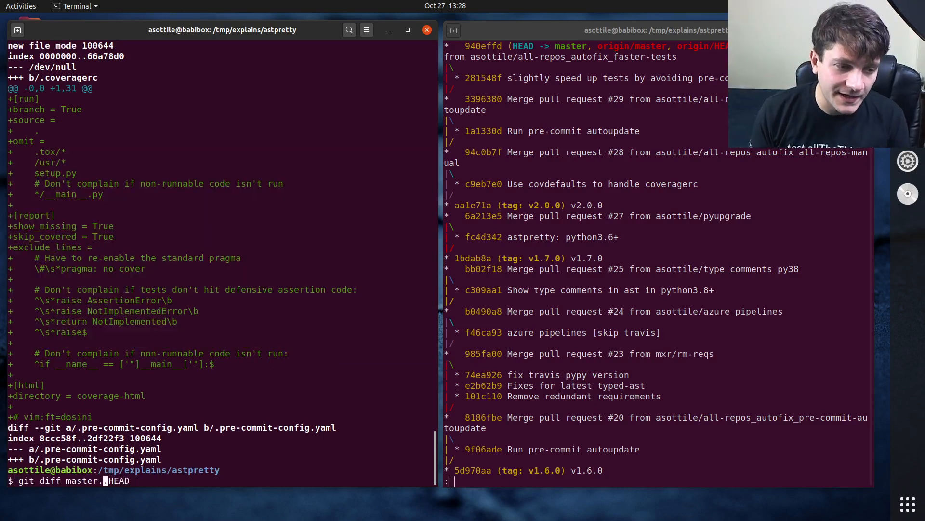
# Step: Rerun it as git diff master...HEAD, leaving only the hello world change
pyautogui.write('..')
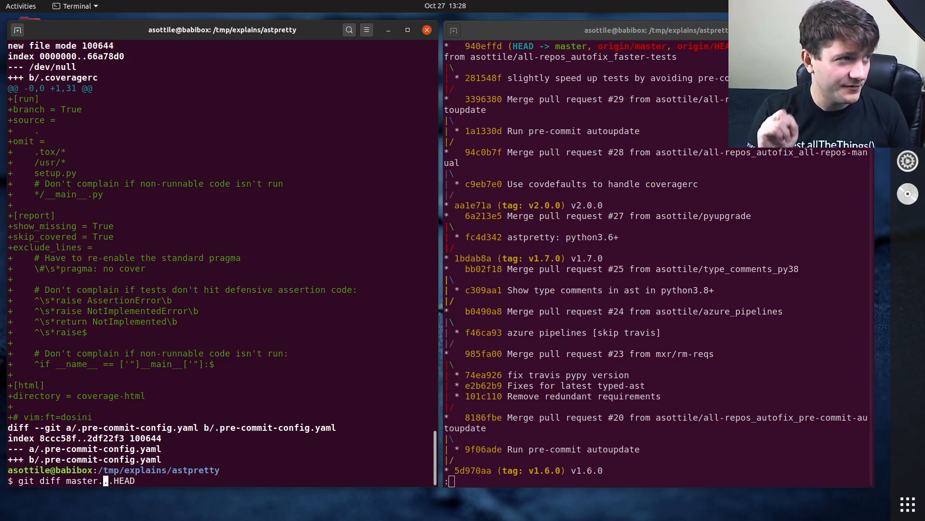
pyautogui.write('.')
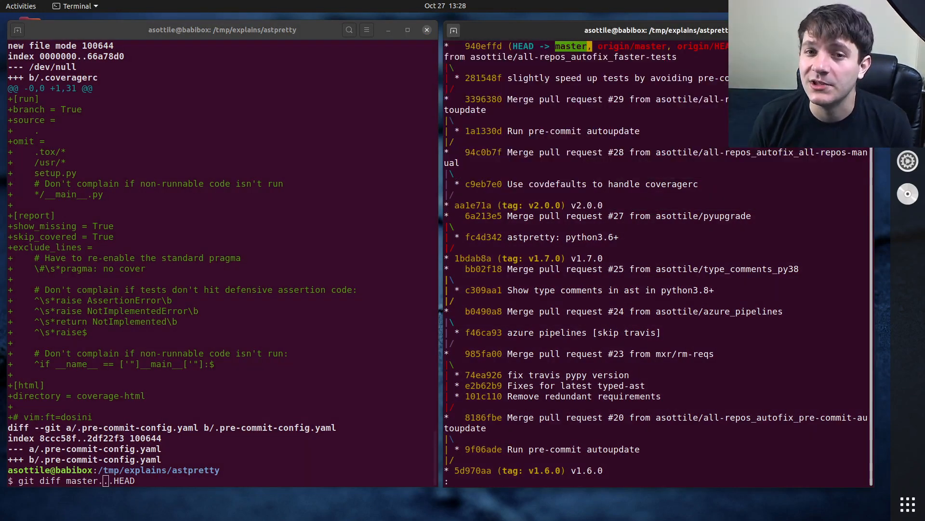
pyautogui.press('Return')
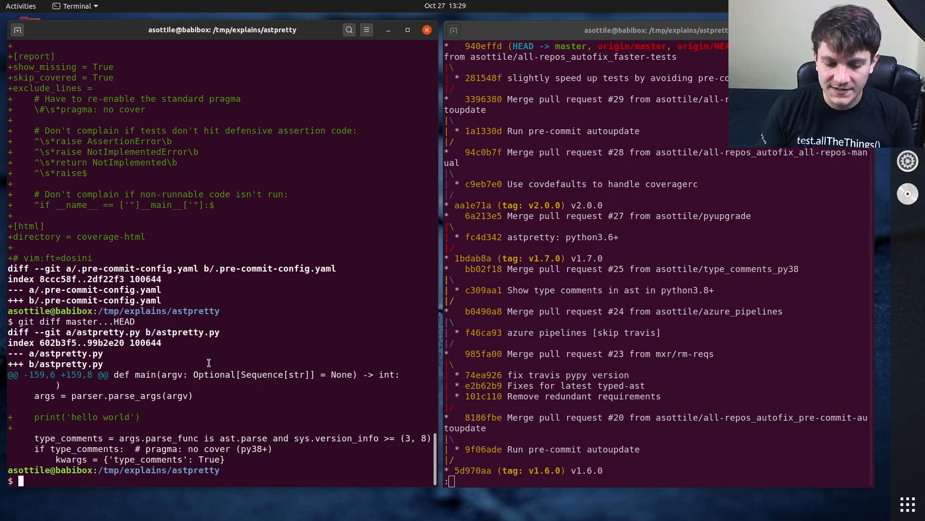
# Step: Run git merge-base master HEAD to print the aa1e71afe… ancestor commit
pyautogui.write('git')
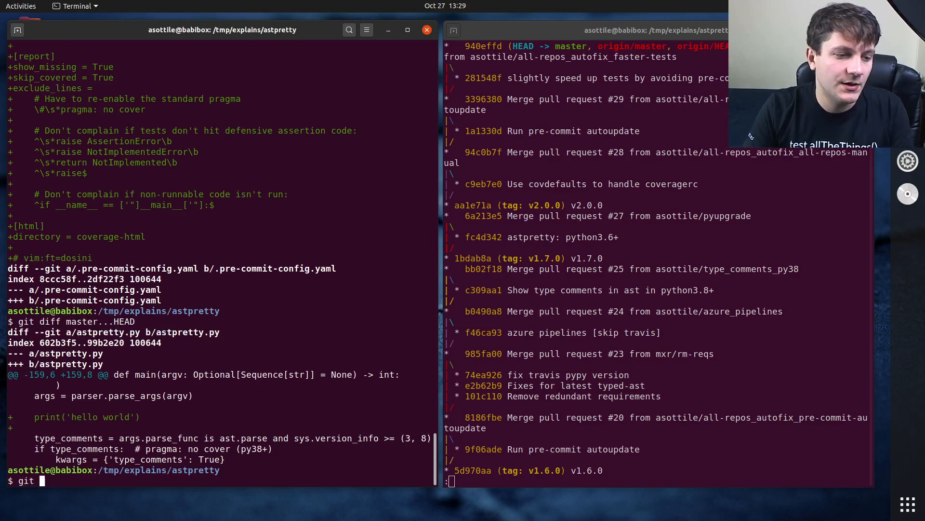
pyautogui.write('merge-base')
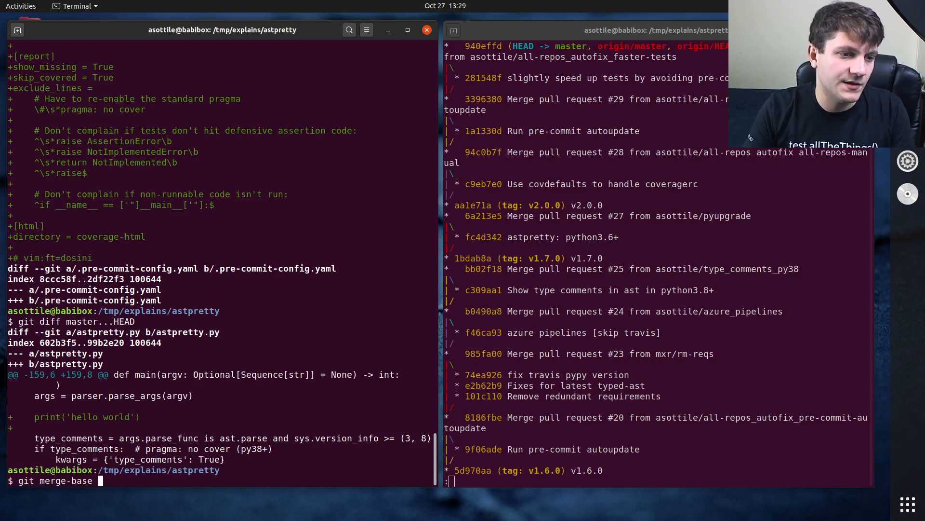
pyautogui.write('master')
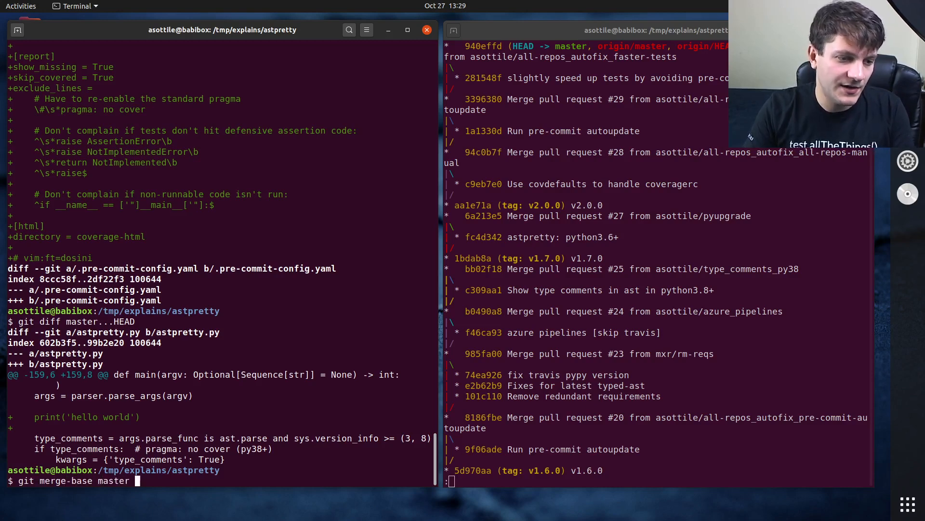
pyautogui.write('HEAD')
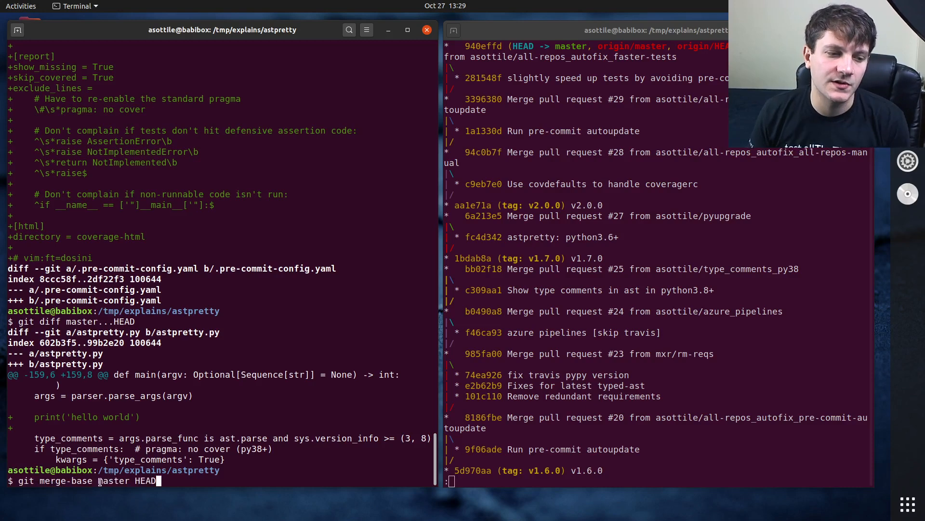
pyautogui.moveTo(165, 480)
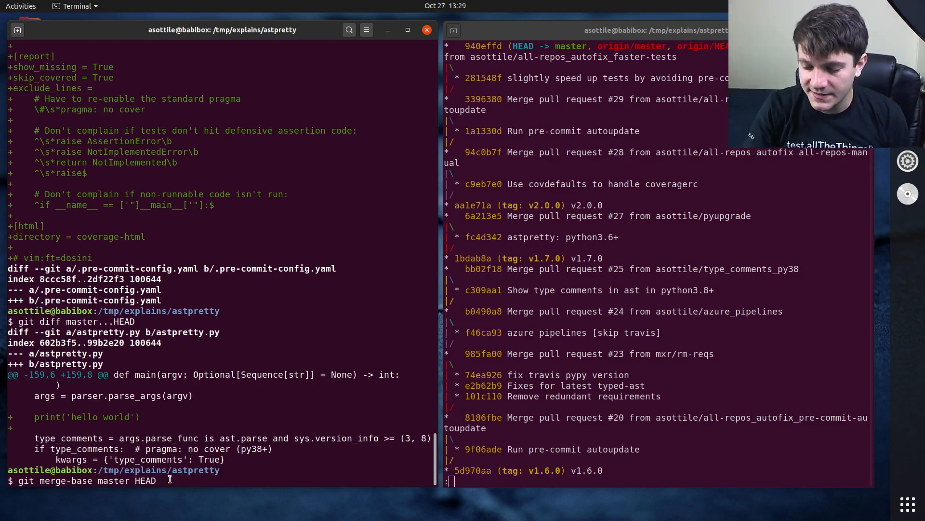
pyautogui.press('Return')
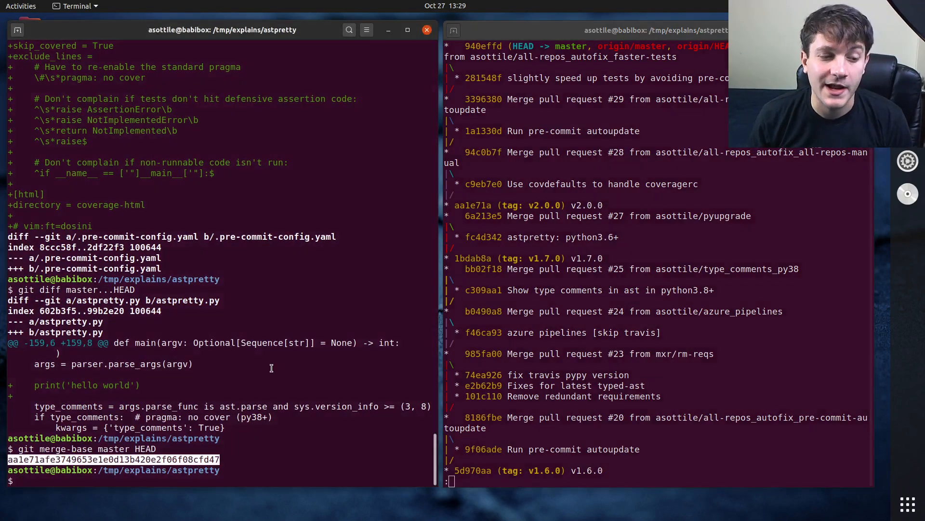
# Step: Diff HEAD from $(git merge-base master HEAD) using the ..HEAD and ...HEAD ranges
pyautogui.write('g')
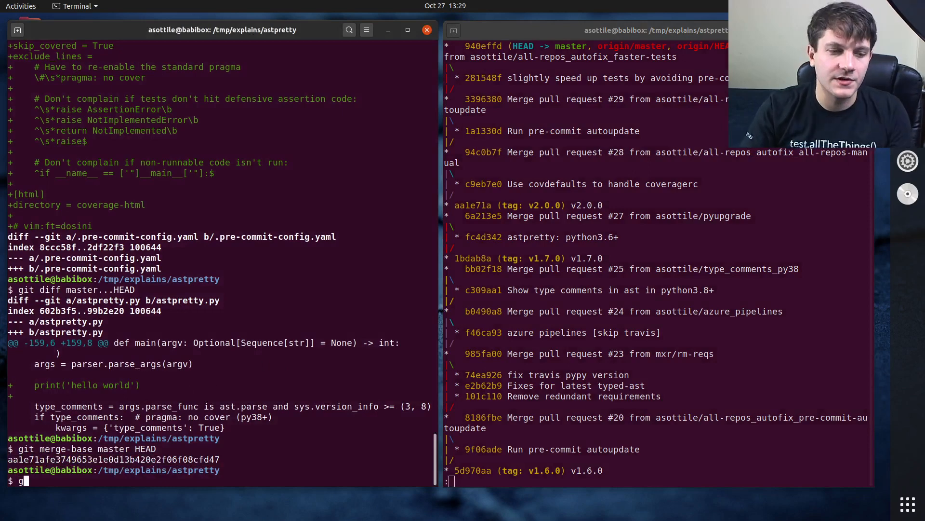
pyautogui.write('git diff $(git merge-base')
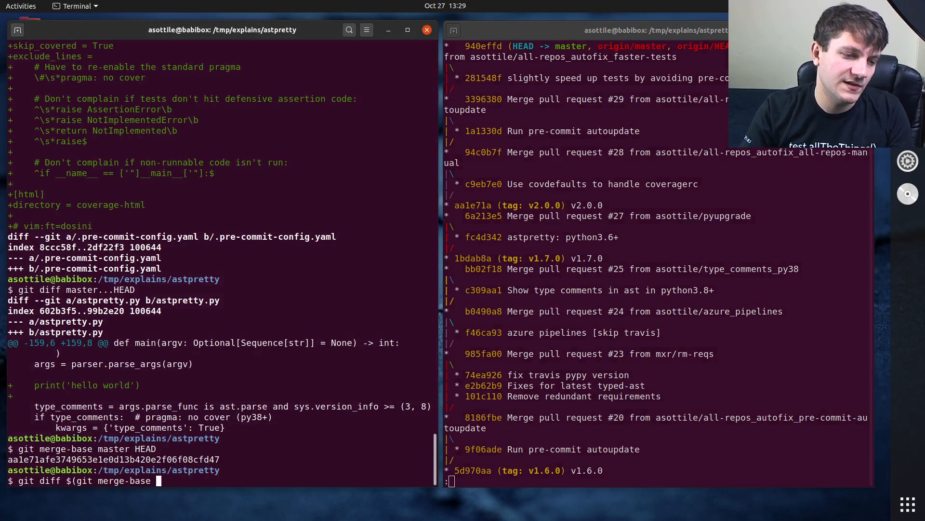
pyautogui.write('master HEAD)..')
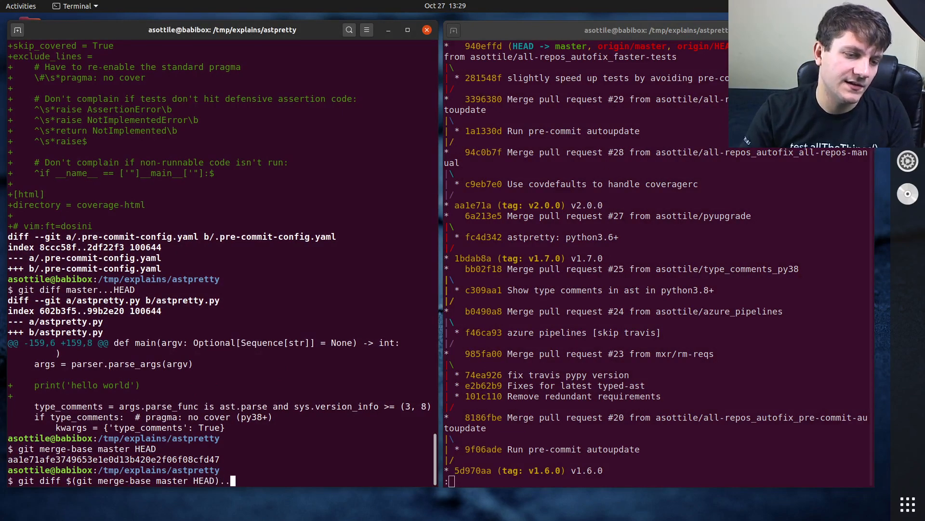
pyautogui.write('HEAD')
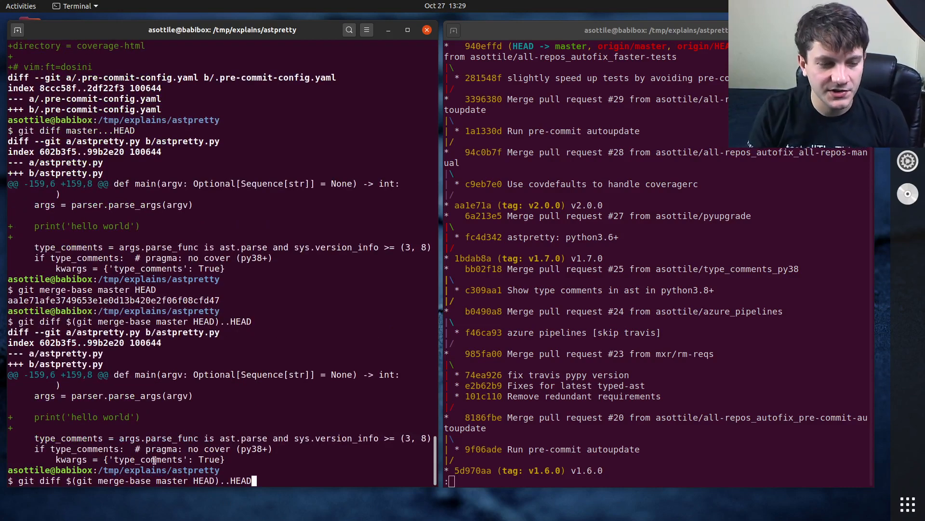
pyautogui.press('Return')
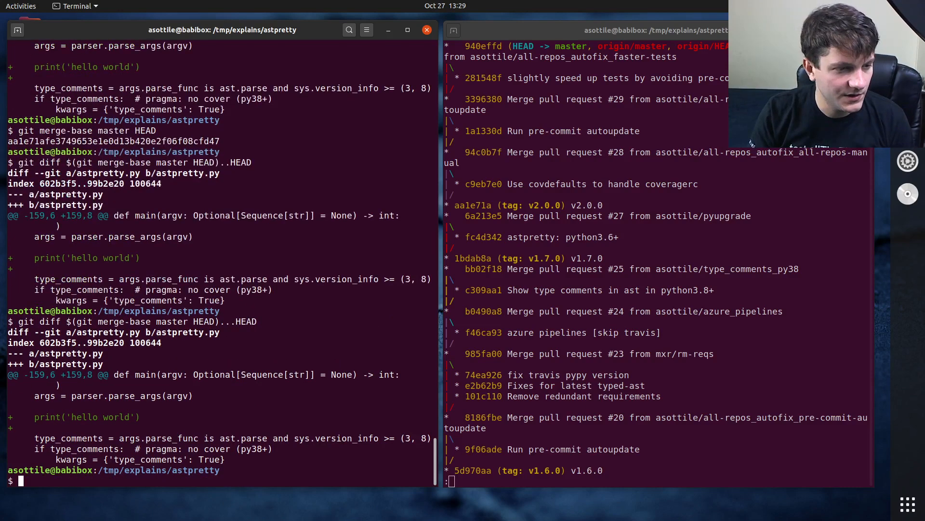